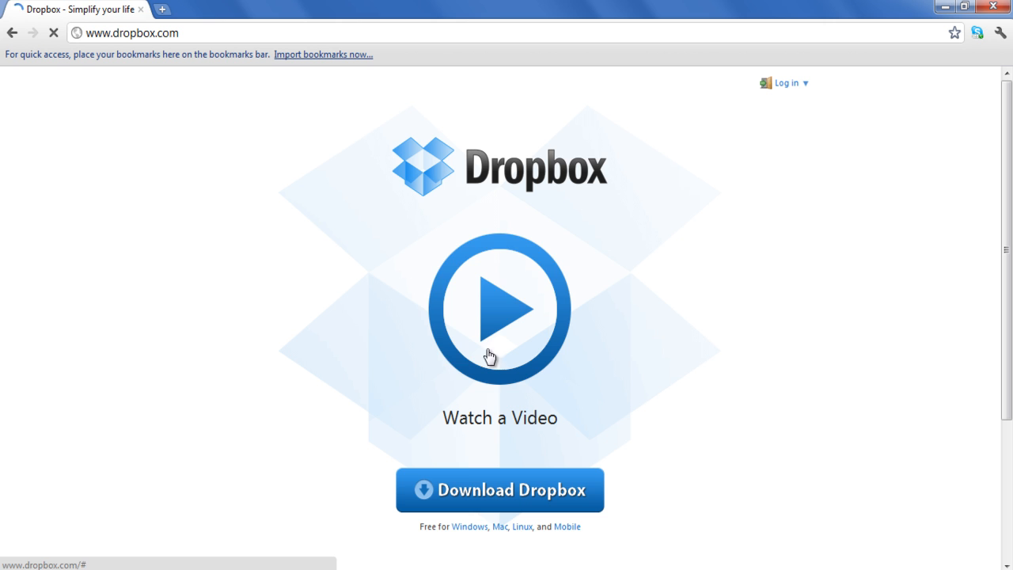
# Step: Start the Dropbox installer download for Windows from dropbox.com
pyautogui.click(501, 489)
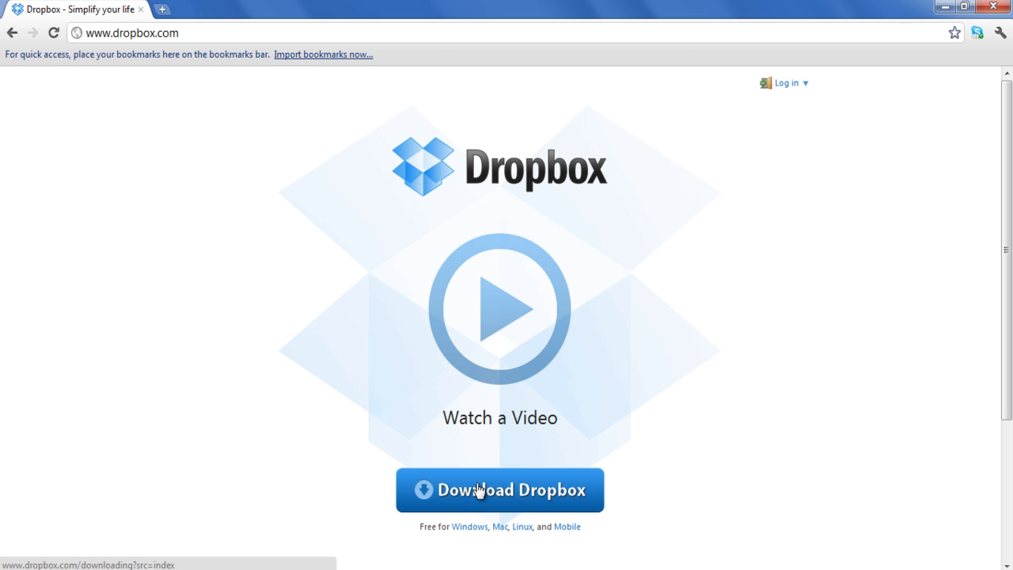
pyautogui.click(500, 489)
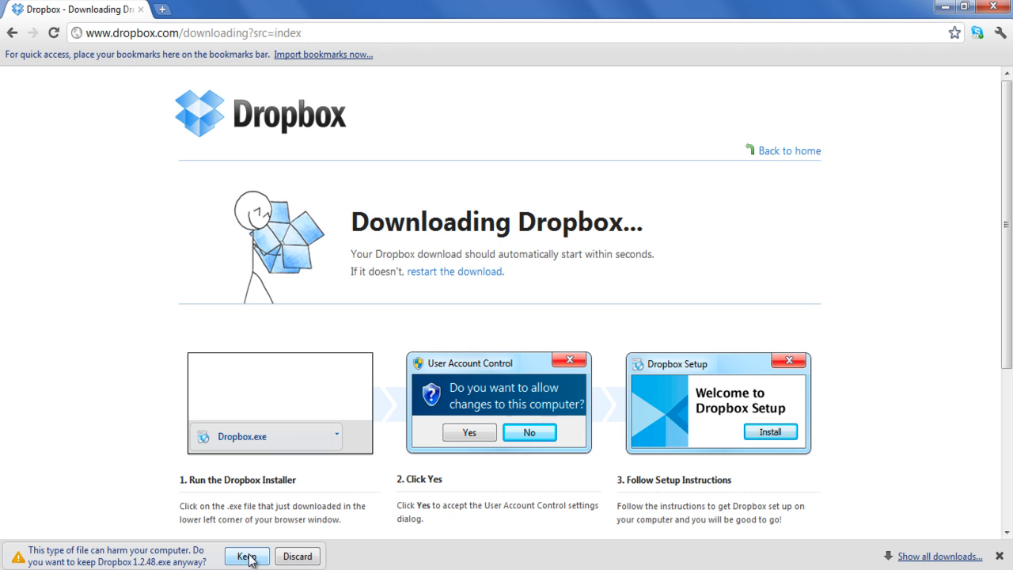
# Step: Keep the downloaded Dropbox.exe and run its setup to install Dropbox
pyautogui.click(247, 555)
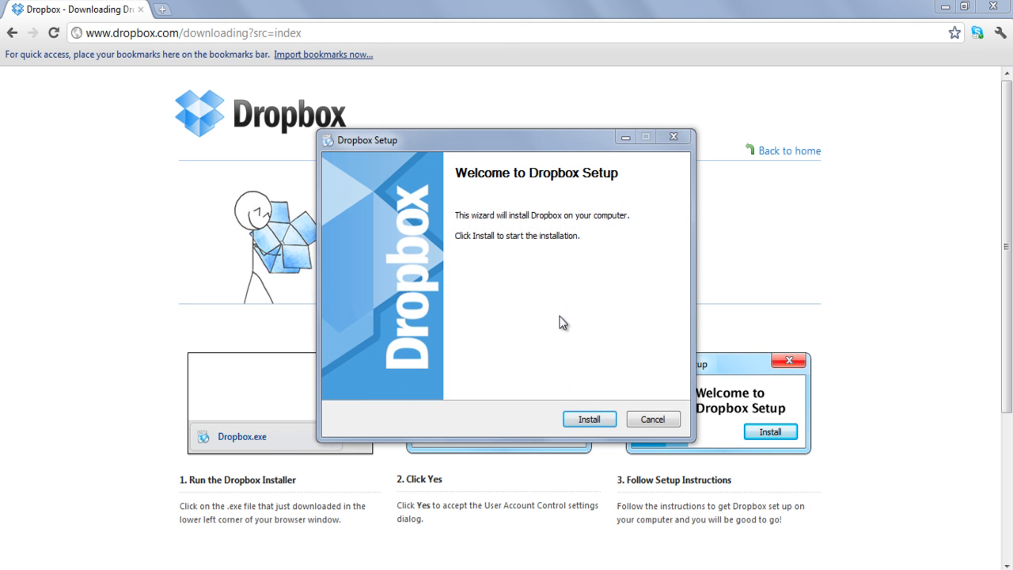
pyautogui.click(589, 418)
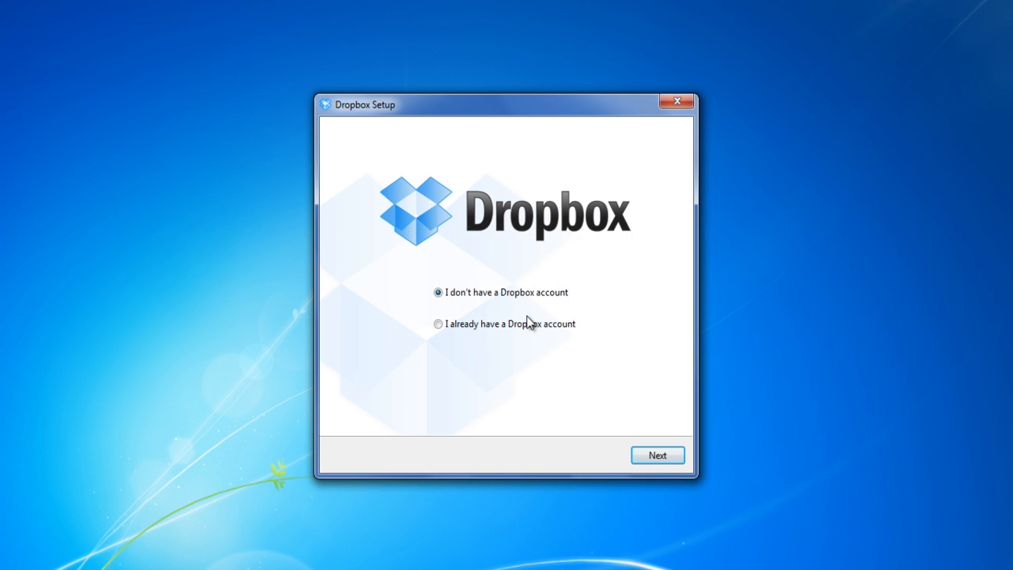
pyautogui.moveTo(608, 415)
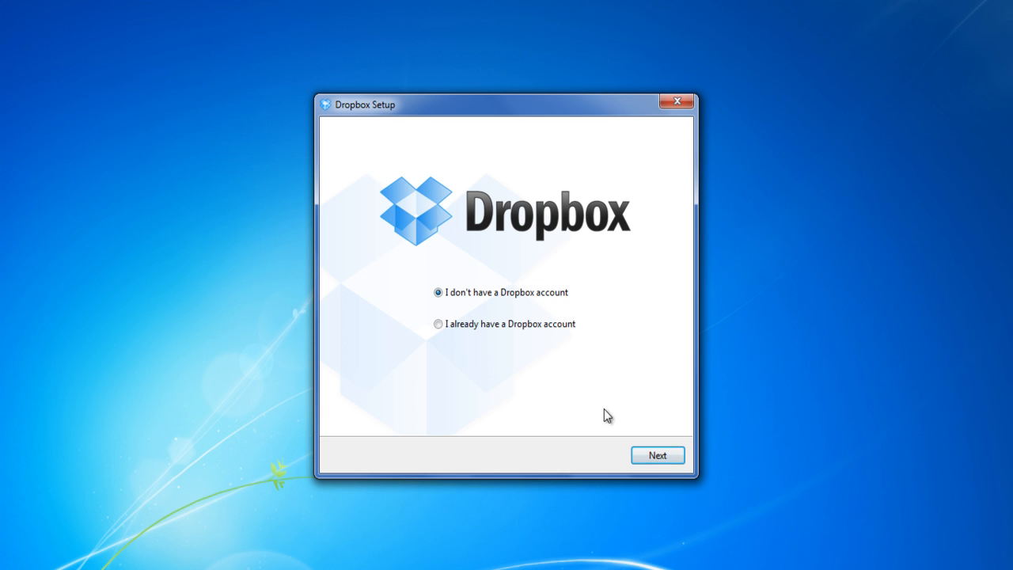
# Step: Register a new Dropbox account in setup with the Terms of Service accepted
pyautogui.click(657, 456)
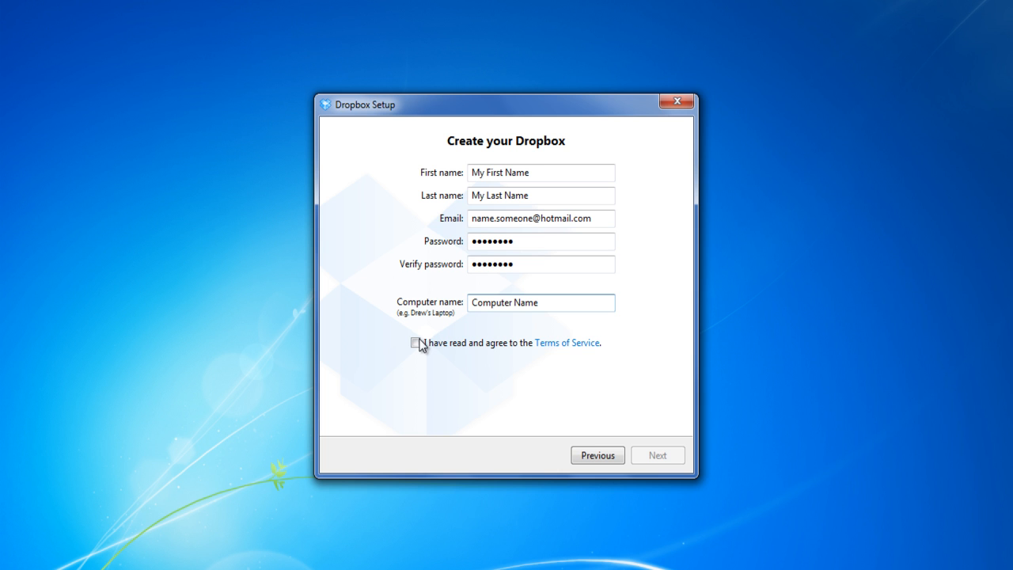
pyautogui.click(415, 342)
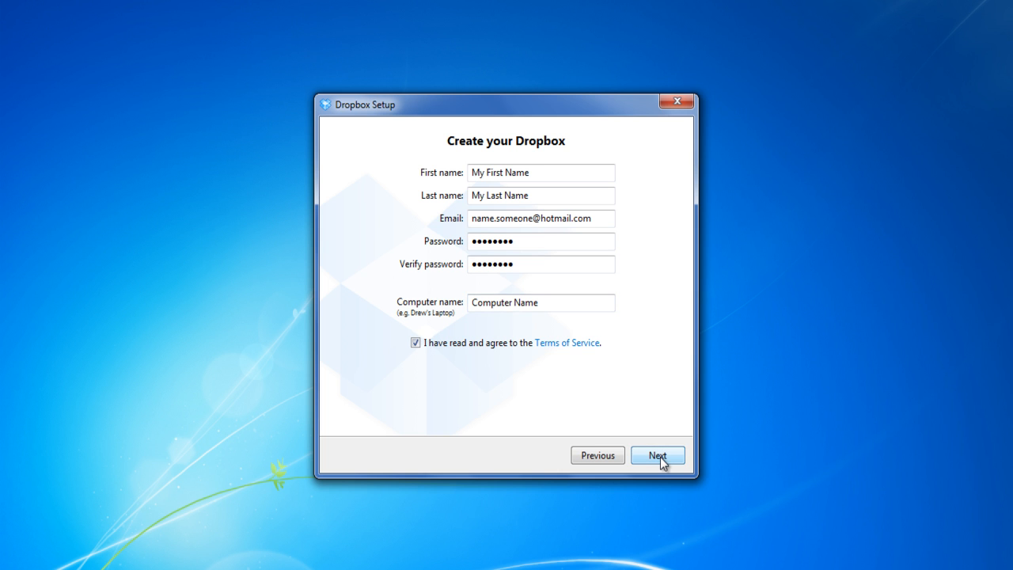
pyautogui.click(659, 455)
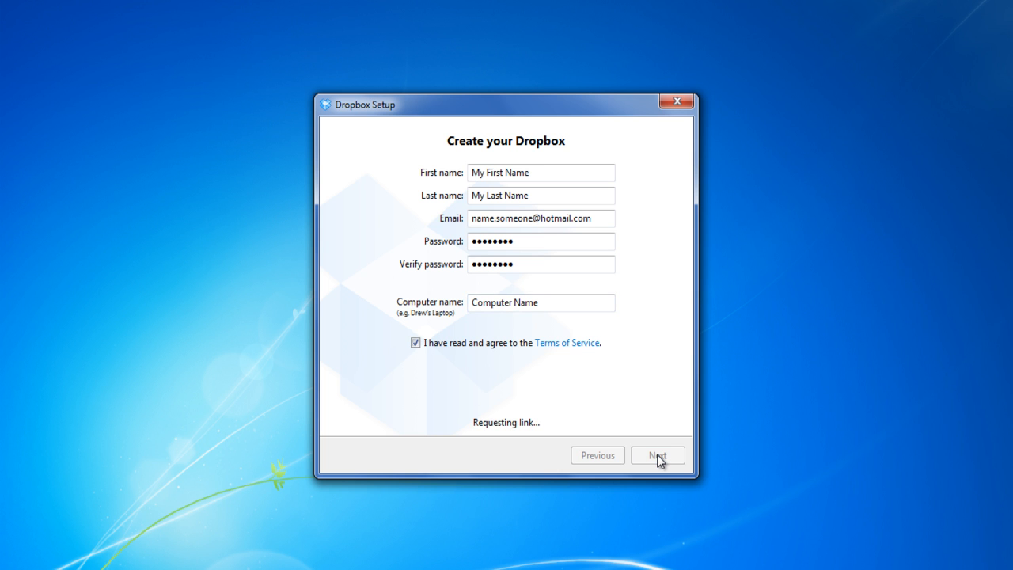
pyautogui.moveTo(654, 442)
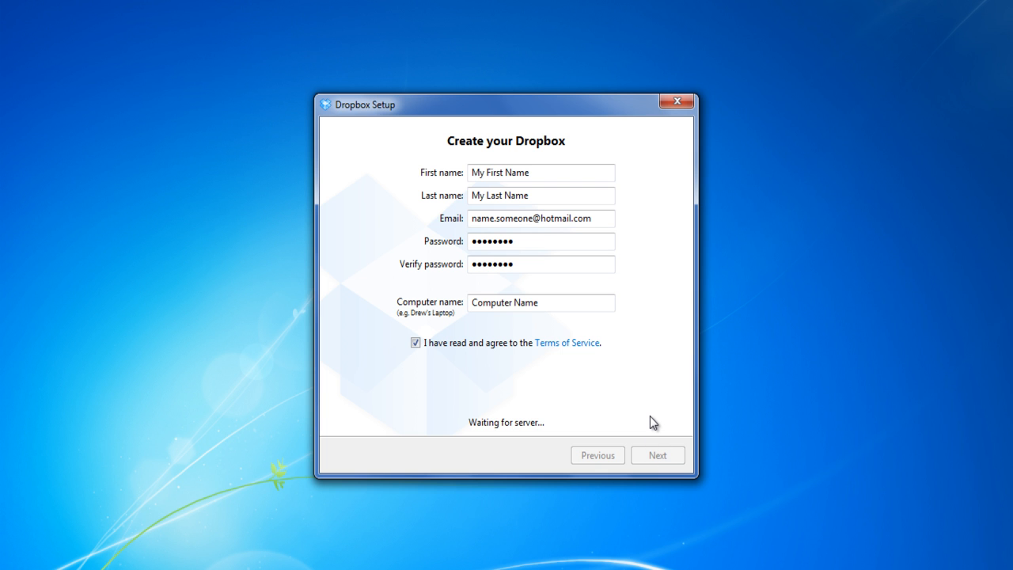
pyautogui.click(658, 455)
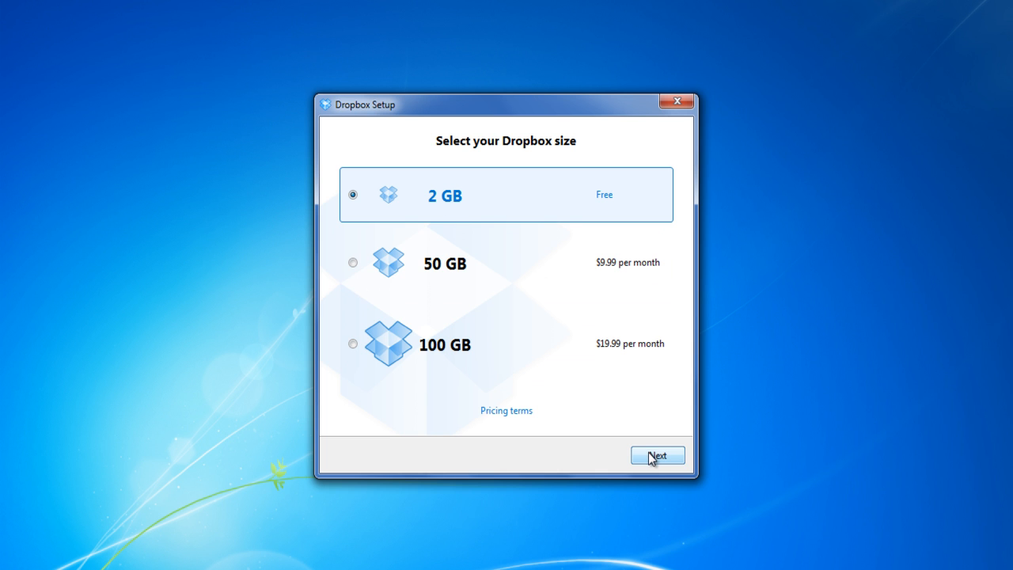
# Step: Complete setup with the free 2 GB plan, typical install, merged Dropbox folder and no tour
pyautogui.click(657, 456)
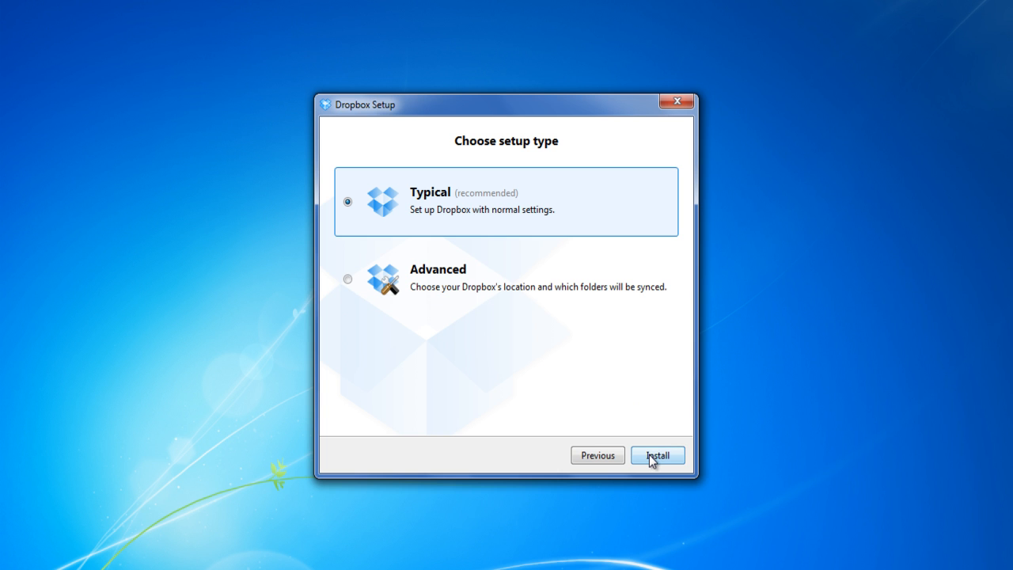
pyautogui.click(657, 456)
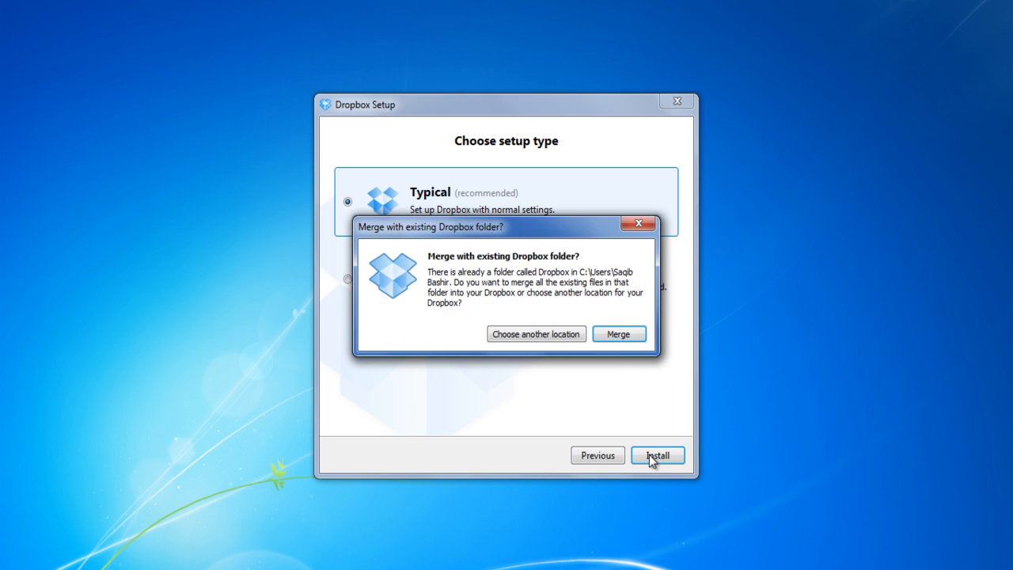
pyautogui.click(618, 332)
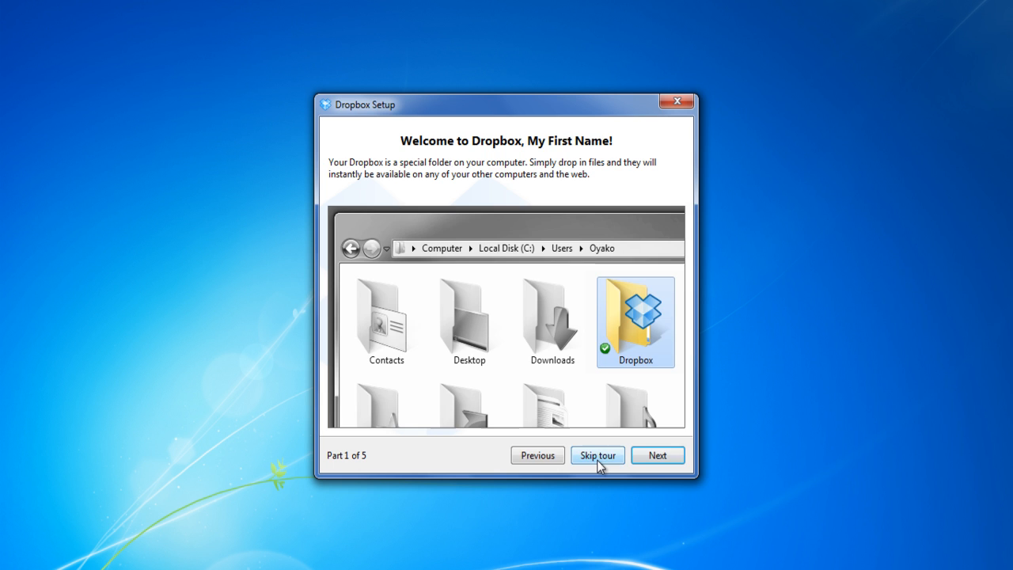
pyautogui.click(597, 457)
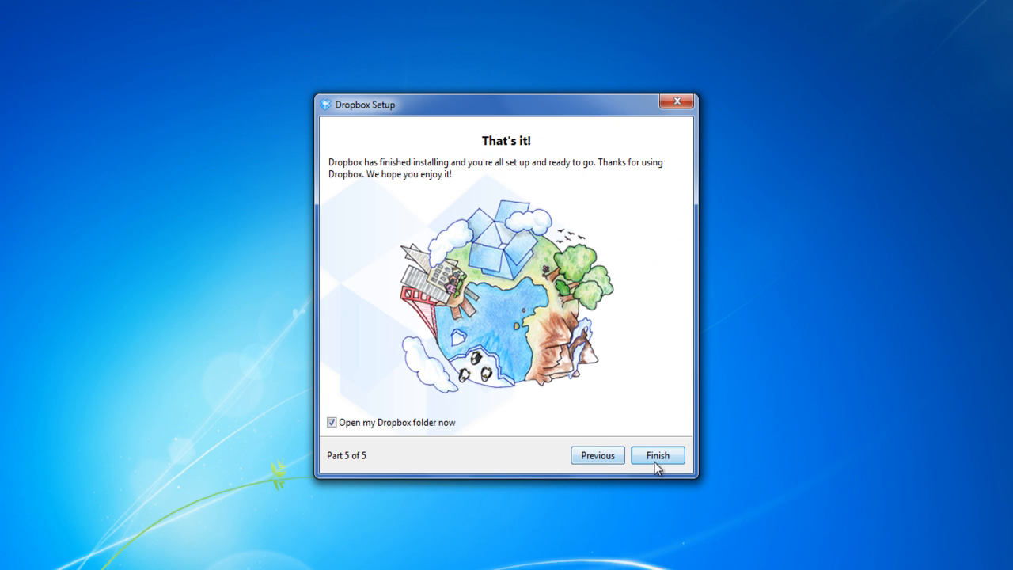
pyautogui.click(657, 454)
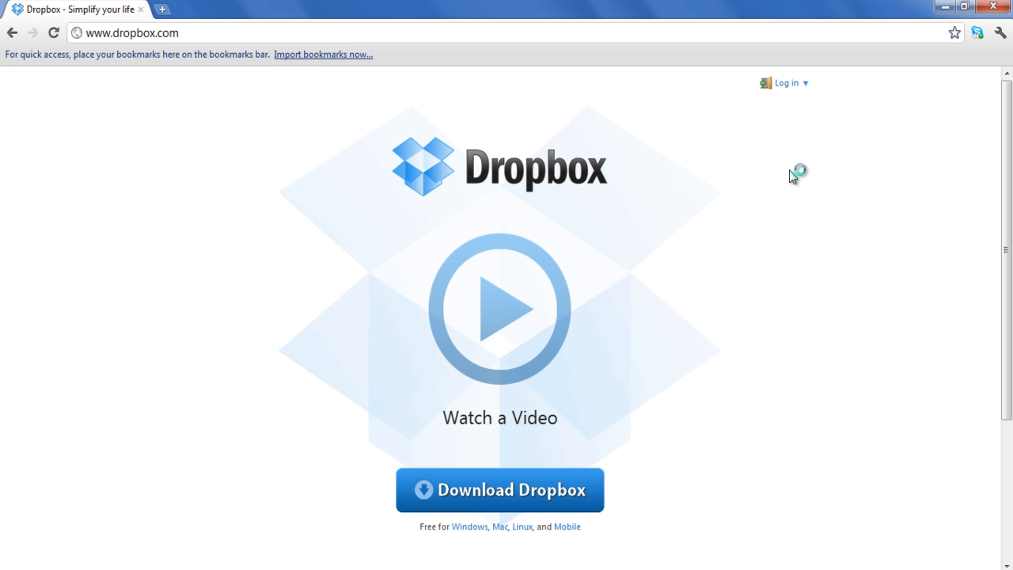
# Step: Log in to the new Dropbox account and land on its Get Started page
pyautogui.click(786, 83)
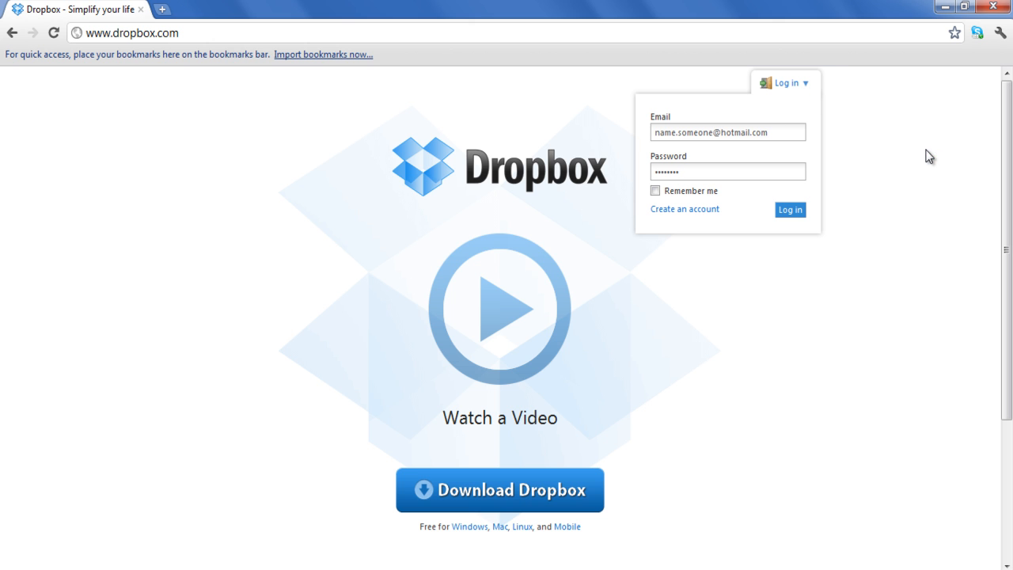
pyautogui.click(789, 209)
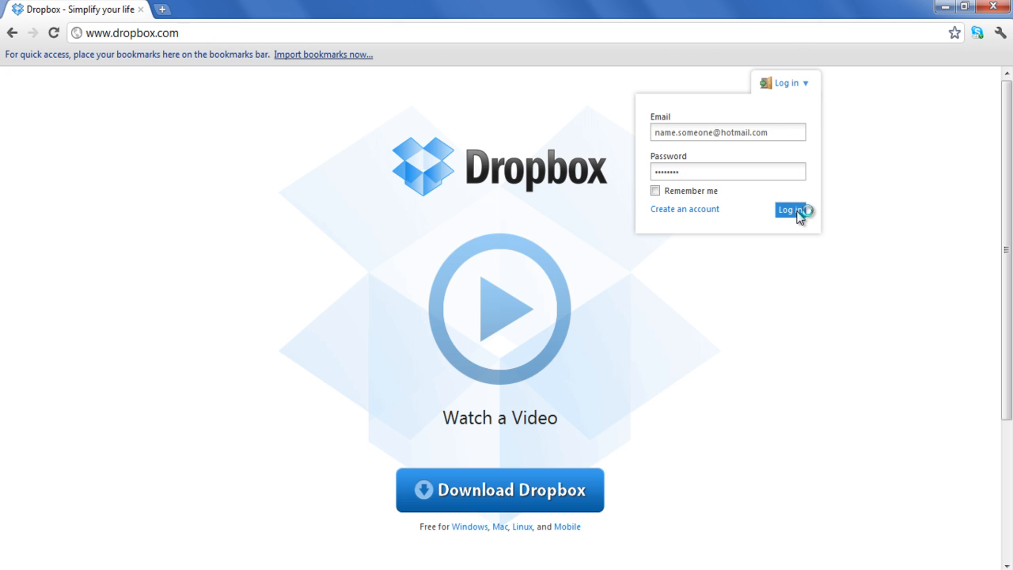
pyautogui.click(790, 209)
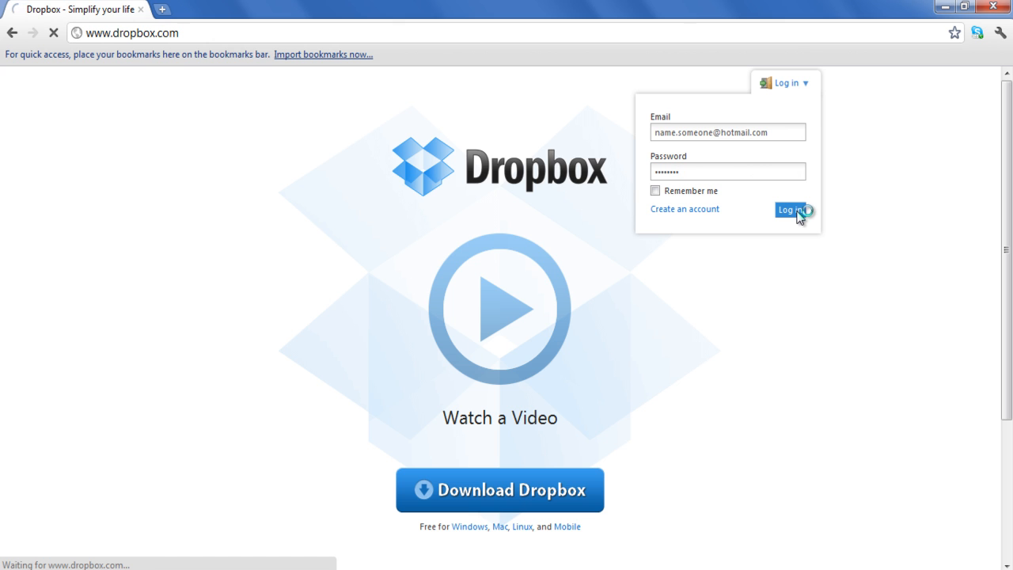
pyautogui.click(790, 209)
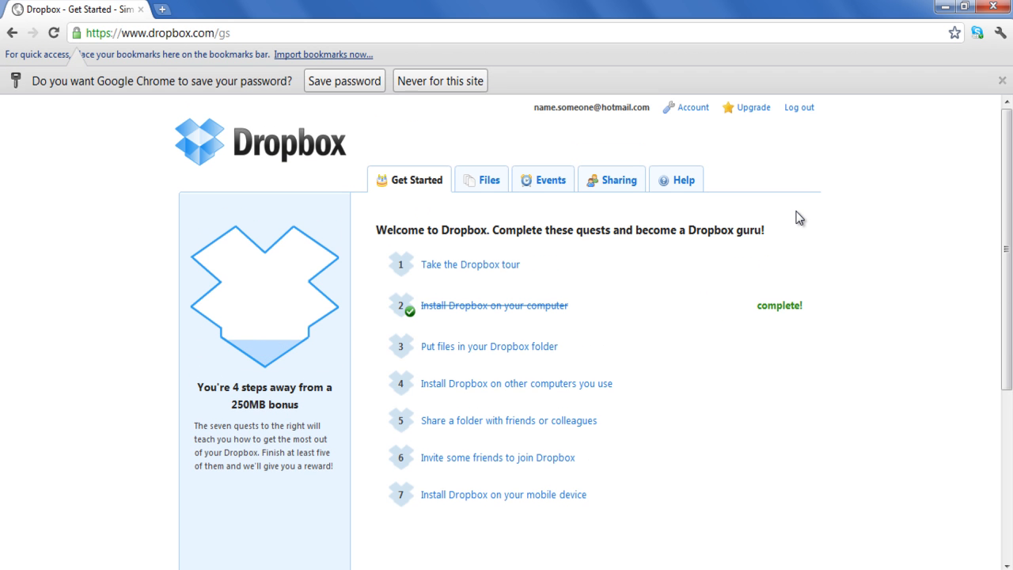
# Step: From the sharing page, create and share a new folder named 'My Shared Folder'
pyautogui.click(1003, 80)
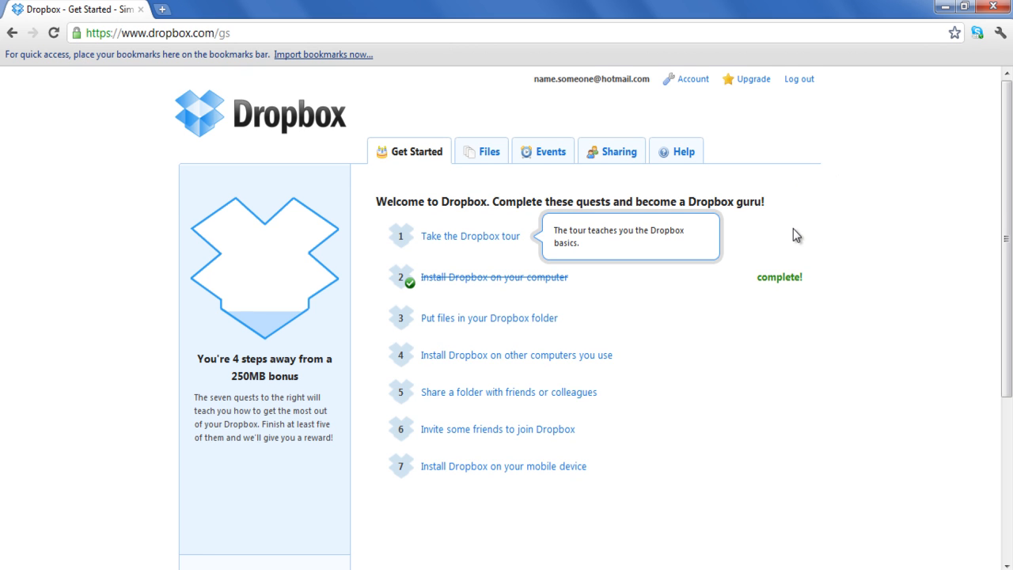
pyautogui.moveTo(616, 152)
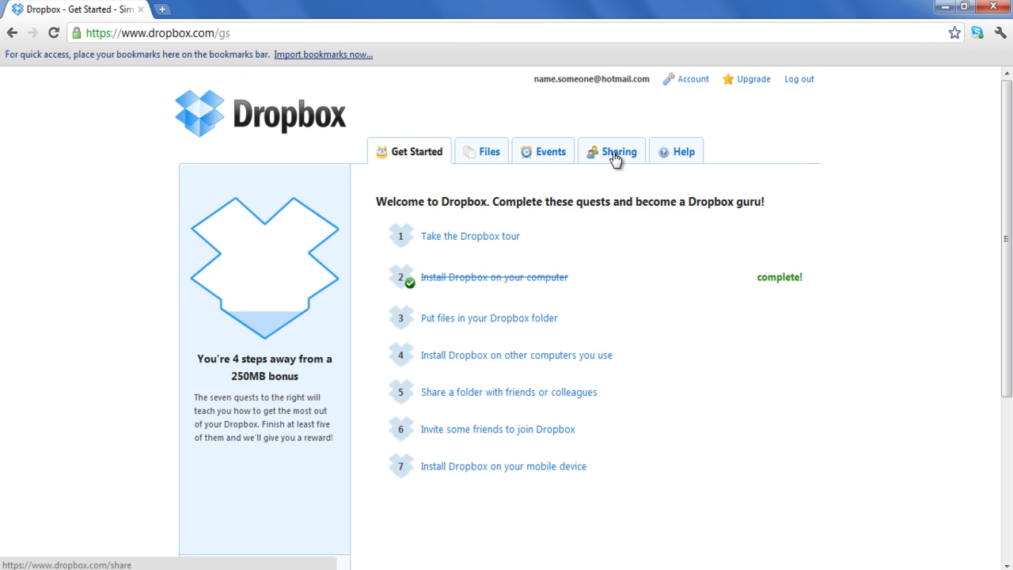
pyautogui.click(619, 152)
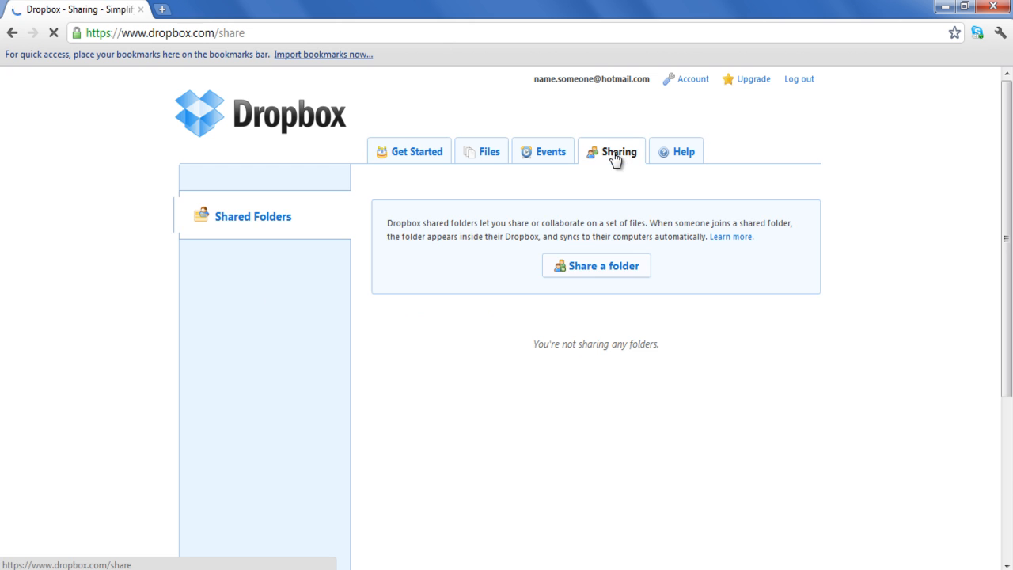
pyautogui.click(595, 266)
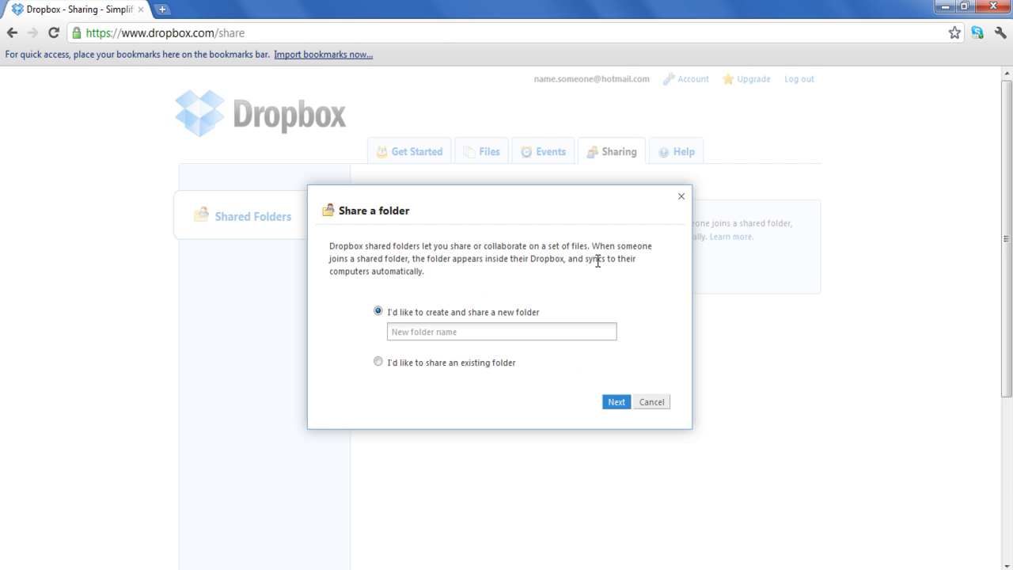
pyautogui.click(501, 331)
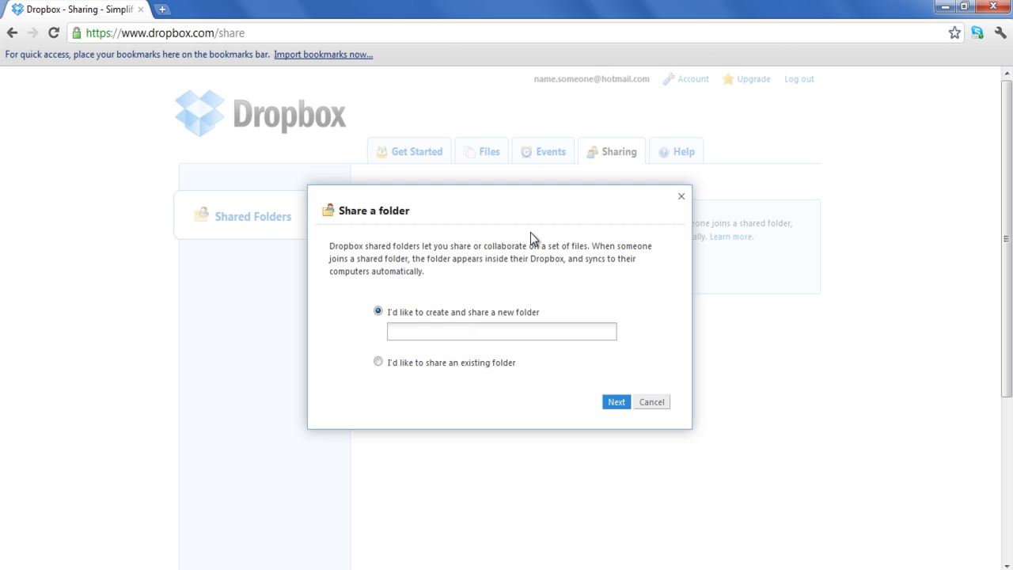
pyautogui.write('My Sha')
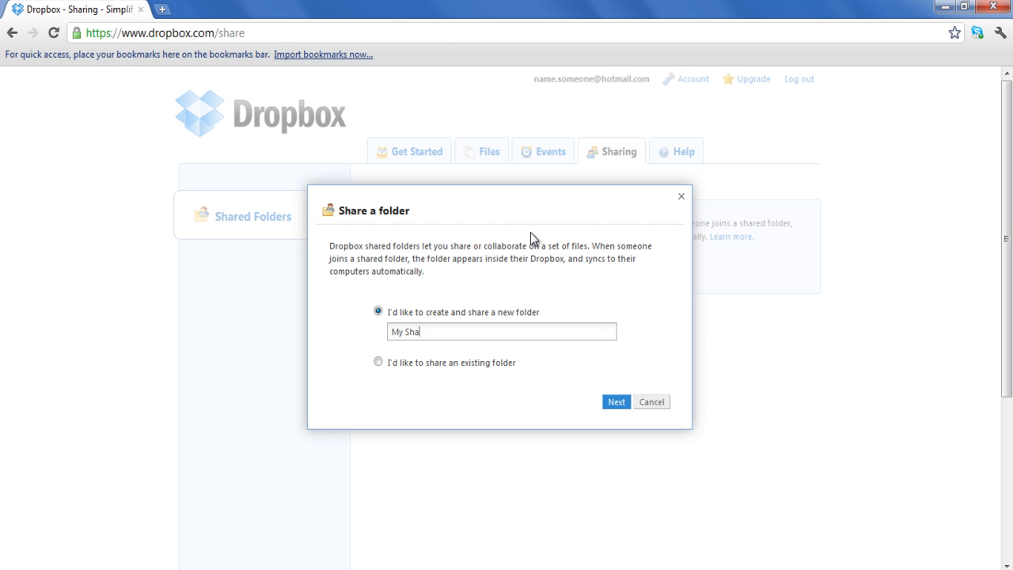
pyautogui.click(616, 402)
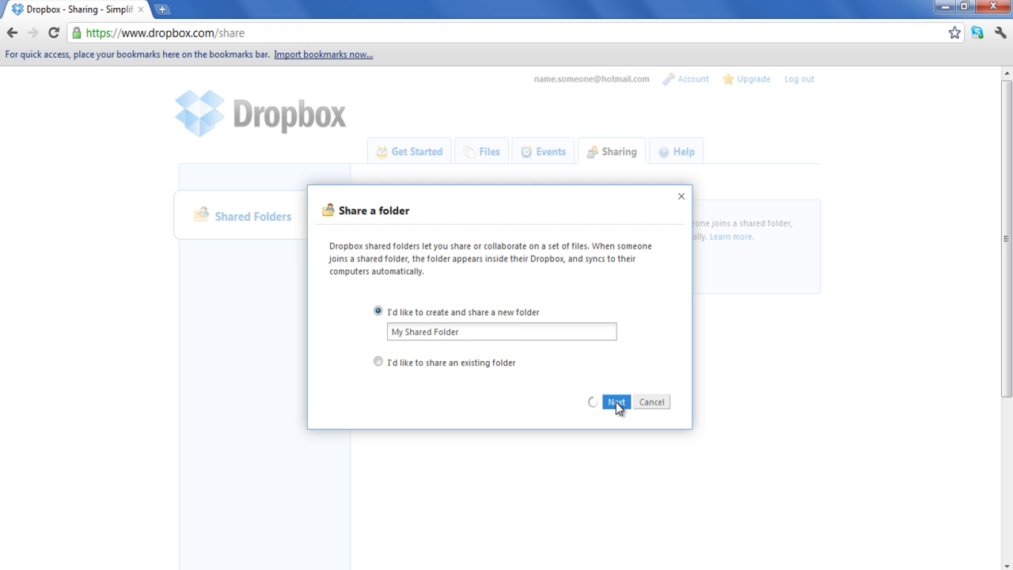
# Step: Invite a hotmail.com collaborator with the message 'Hey! I like to share a folder with your' and share the folder
pyautogui.click(616, 402)
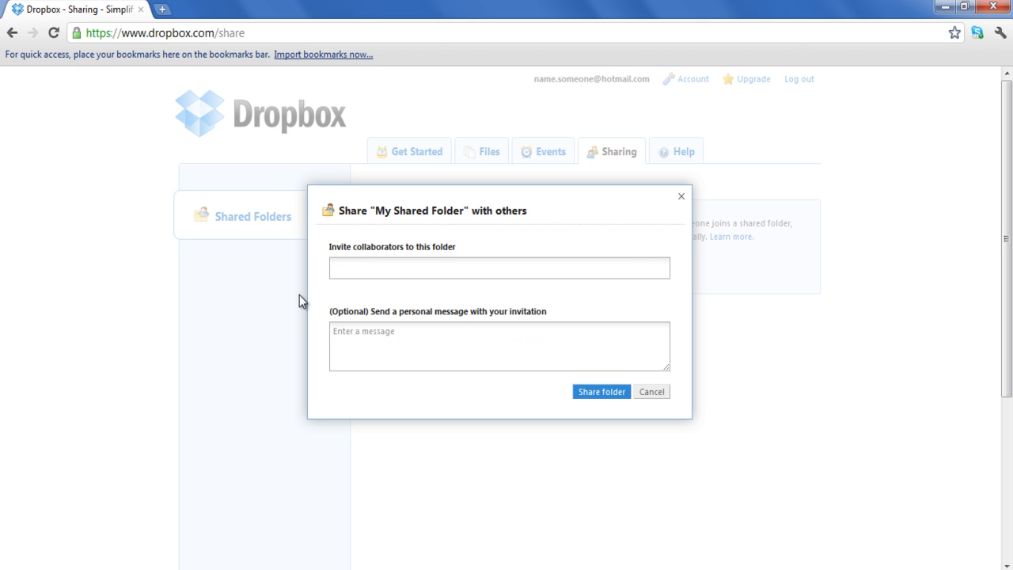
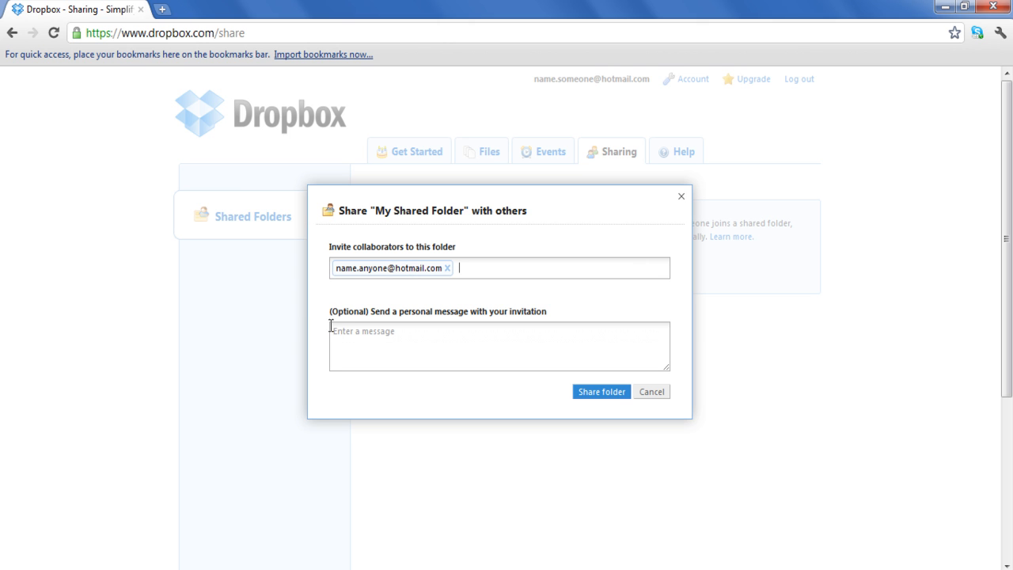
pyautogui.write('Hey! I like to share a folder with your')
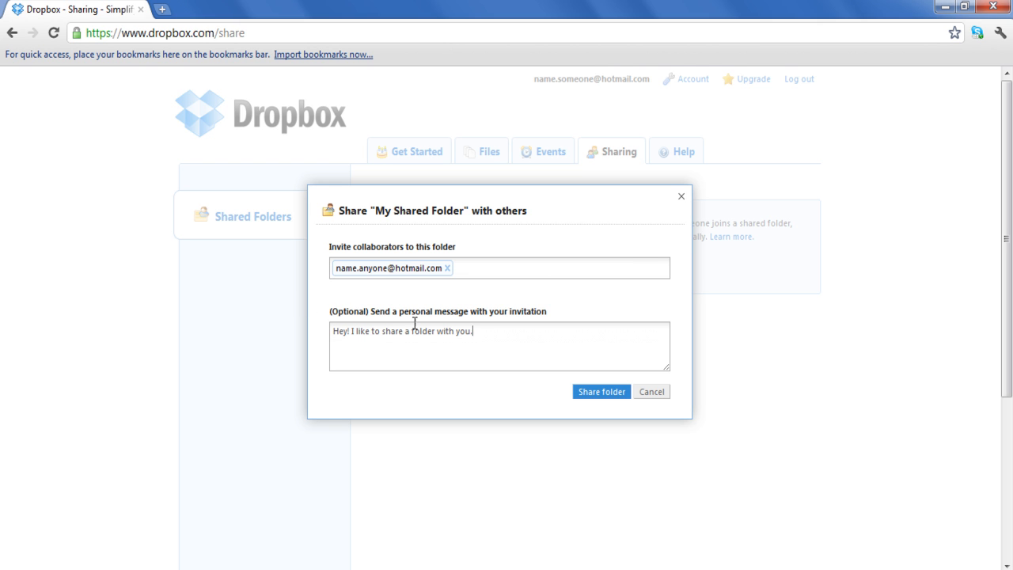
pyautogui.click(602, 391)
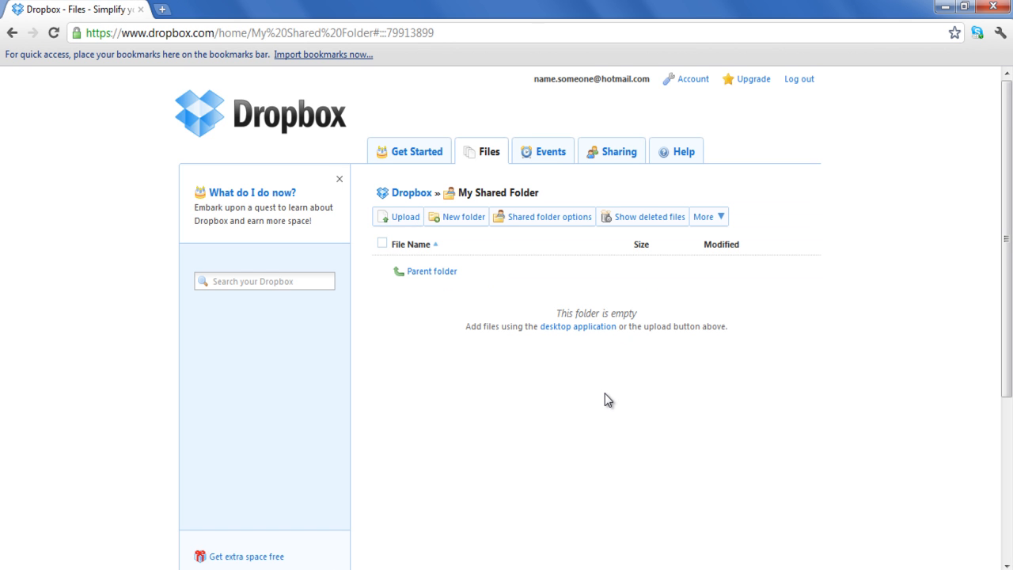
pyautogui.moveTo(603, 399)
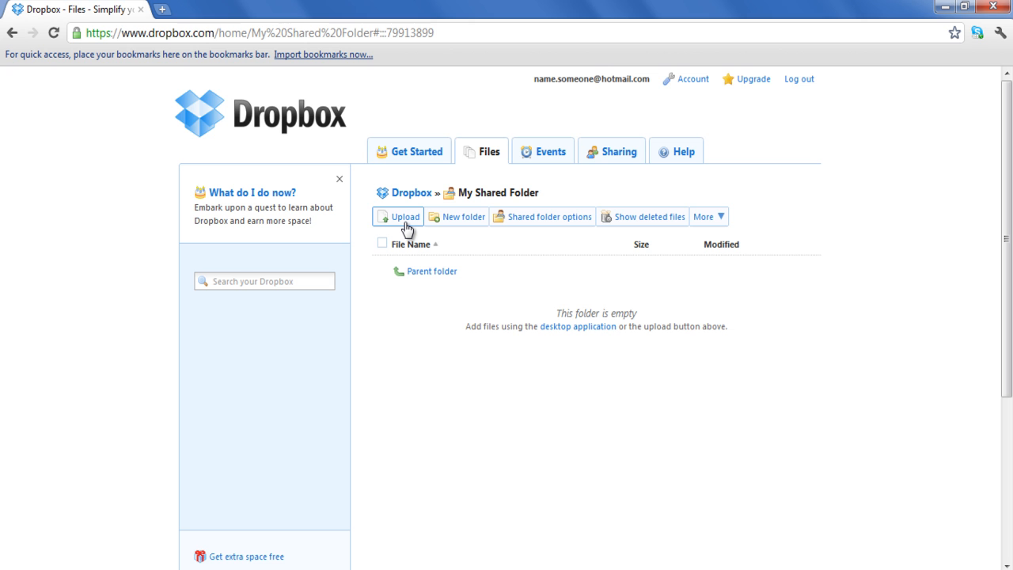
# Step: Bring up the upload dialog for the empty My Shared Folder
pyautogui.click(405, 216)
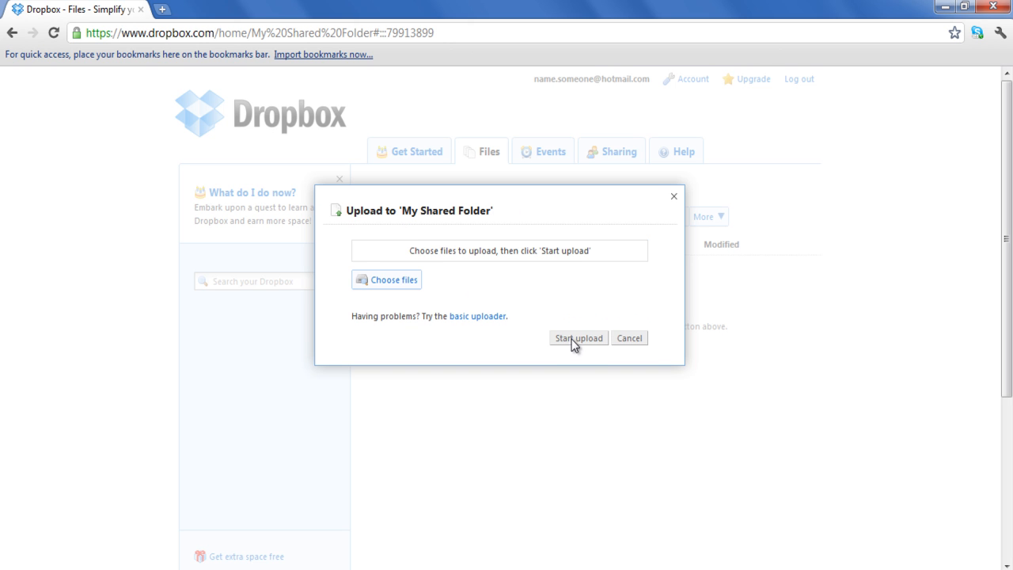
pyautogui.moveTo(418, 309)
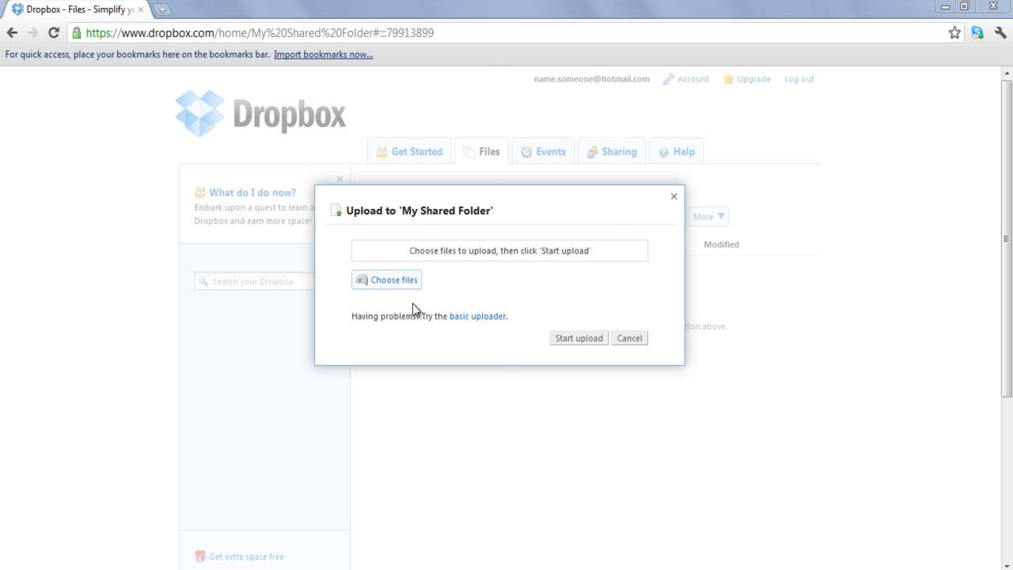
# Step: Upload Penguins.jpg from Sample Pictures into My Shared Folder
pyautogui.click(387, 279)
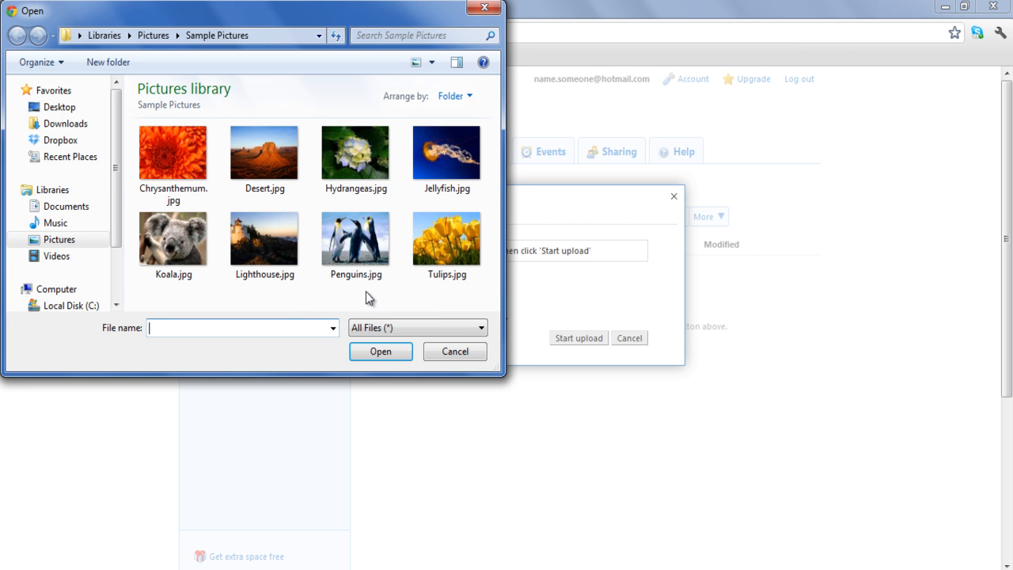
pyautogui.click(355, 238)
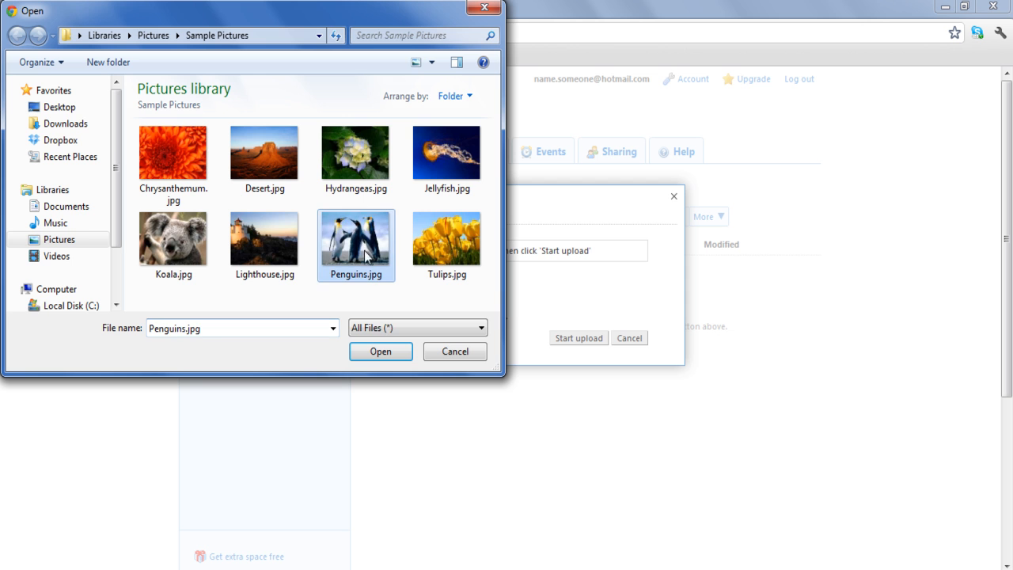
pyautogui.click(380, 352)
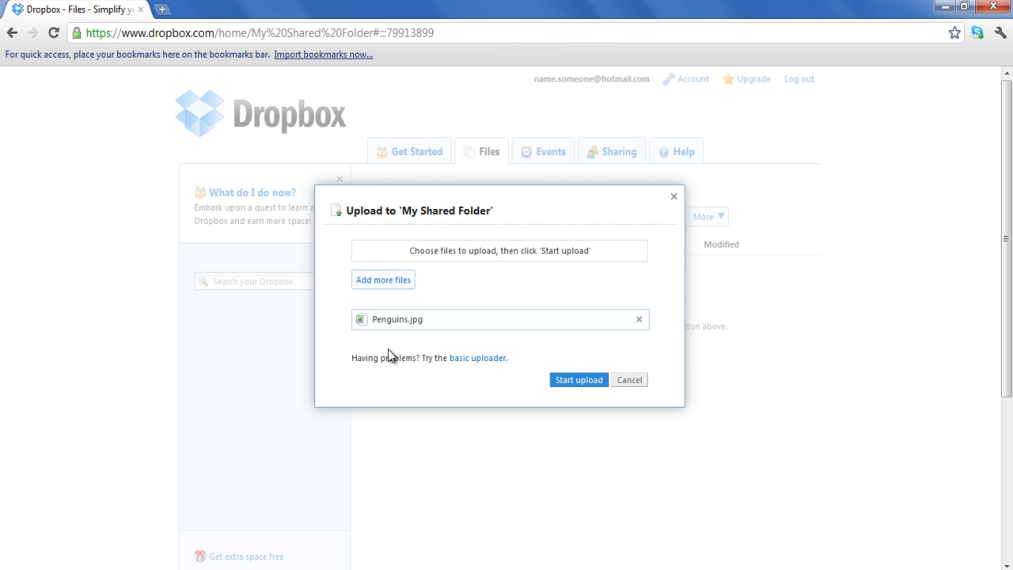
pyautogui.moveTo(576, 386)
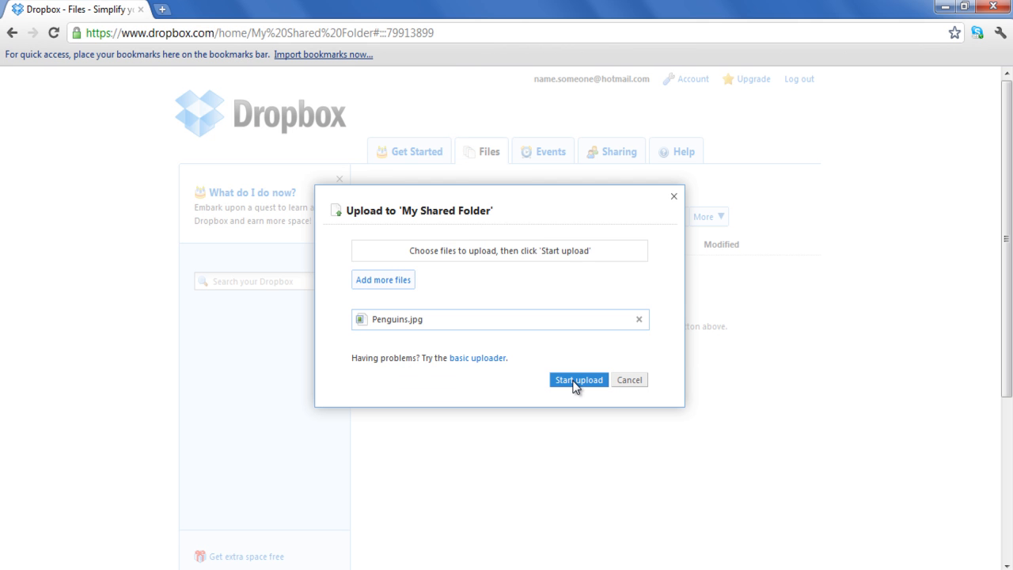
pyautogui.click(578, 380)
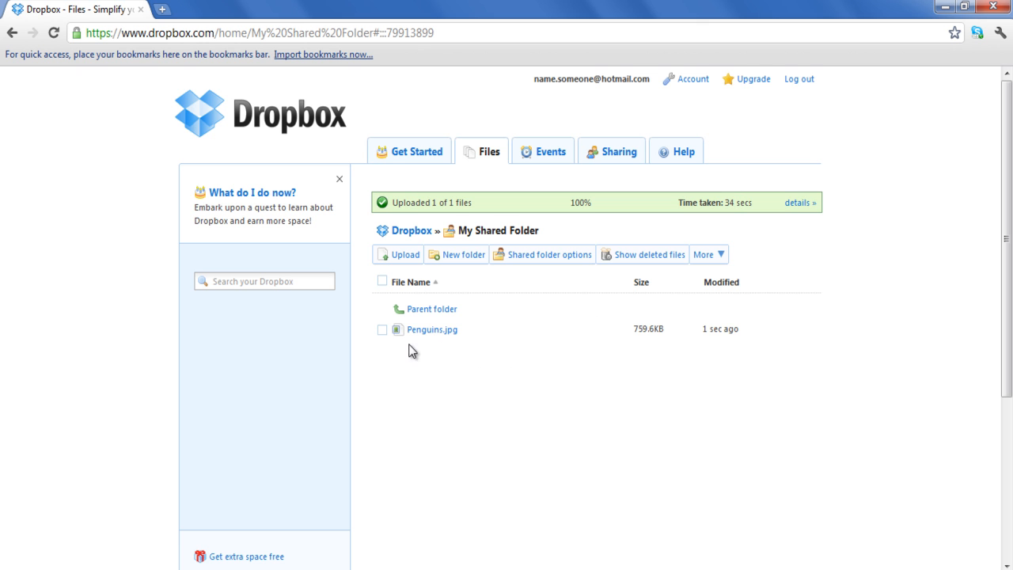
pyautogui.moveTo(812, 331)
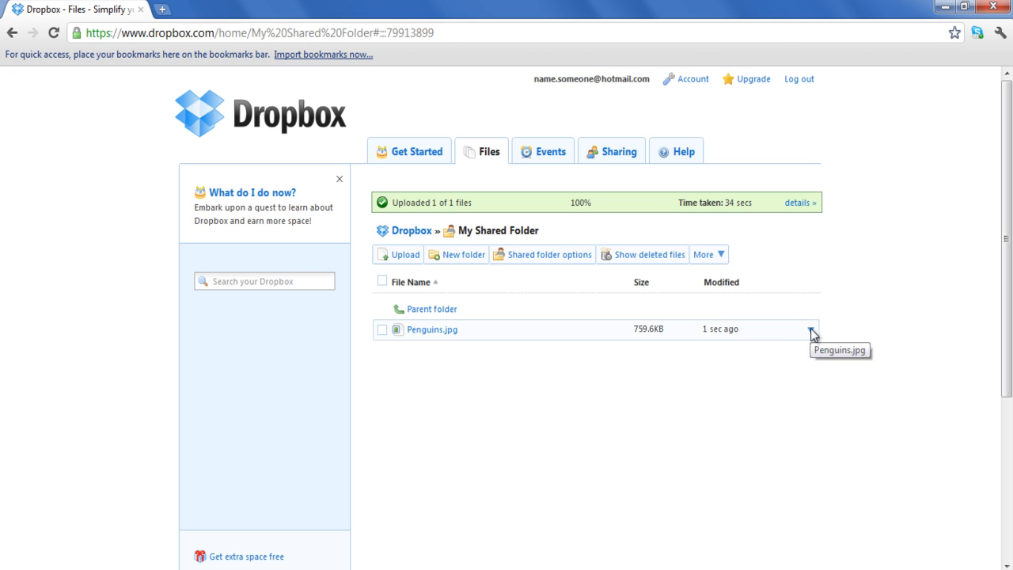
pyautogui.click(811, 329)
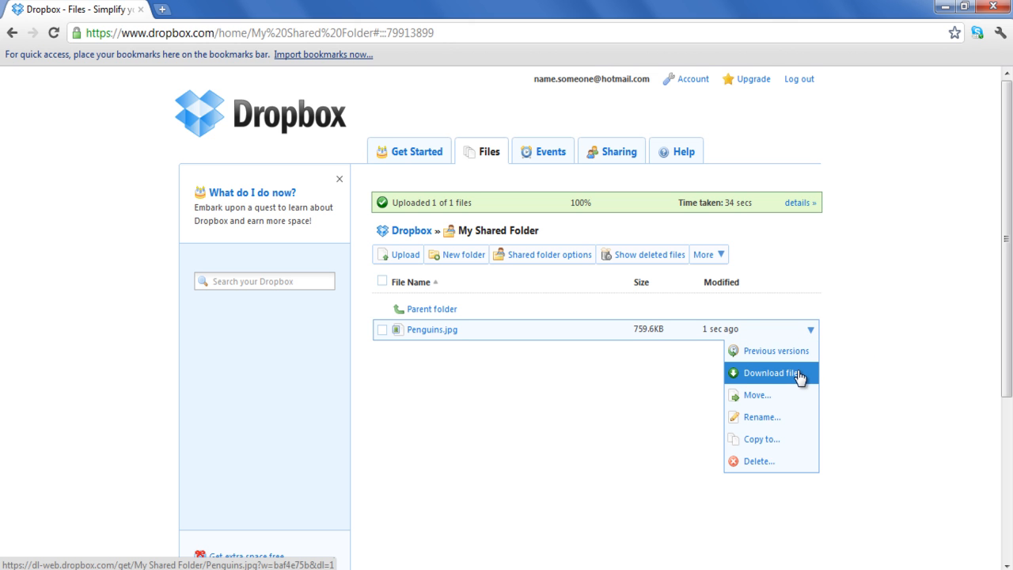
pyautogui.moveTo(798, 418)
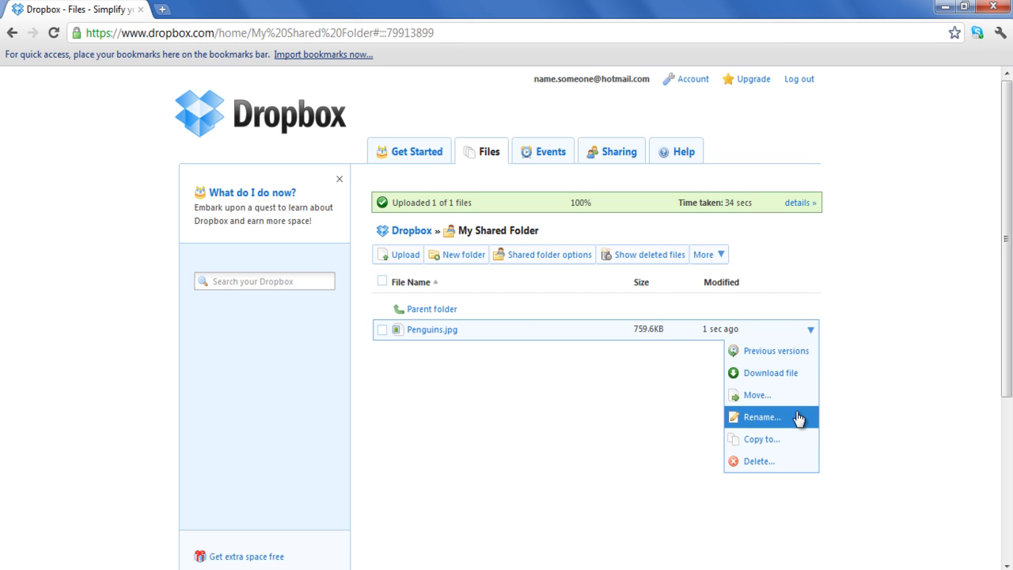
pyautogui.moveTo(795, 466)
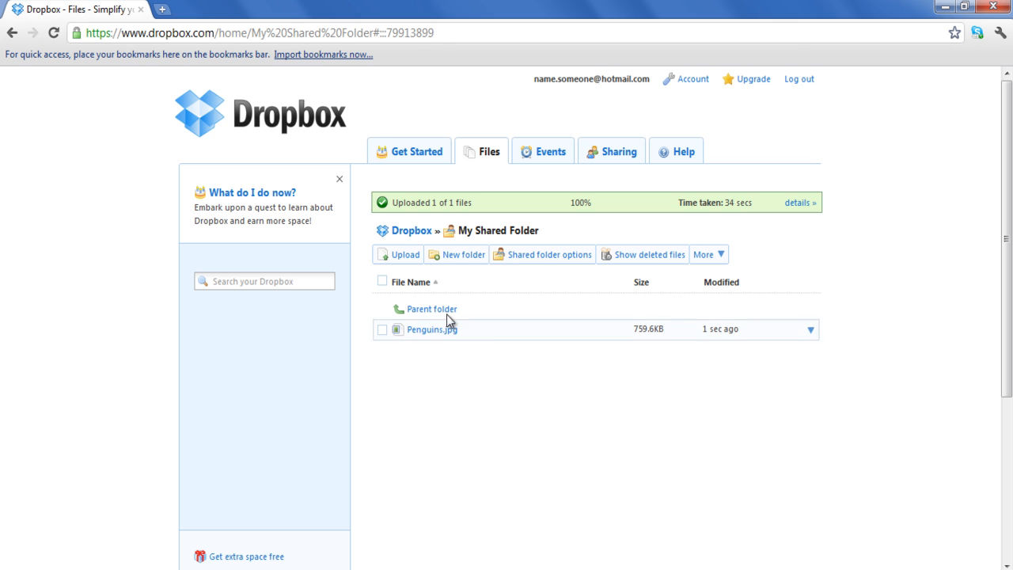
# Step: Go up to the Dropbox home folder and open Shared folder options for My Shared Folder
pyautogui.click(412, 231)
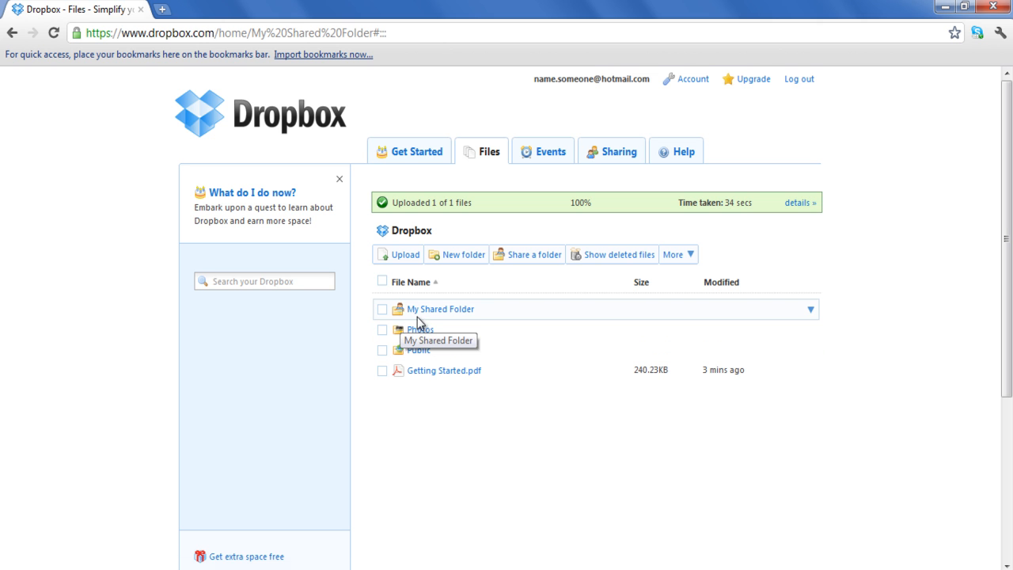
pyautogui.moveTo(816, 313)
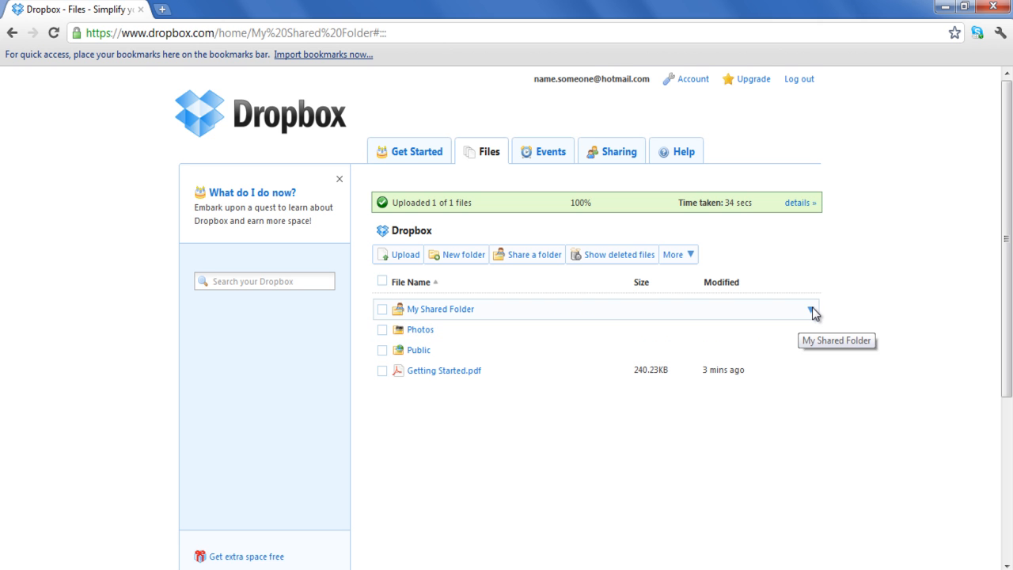
pyautogui.click(811, 309)
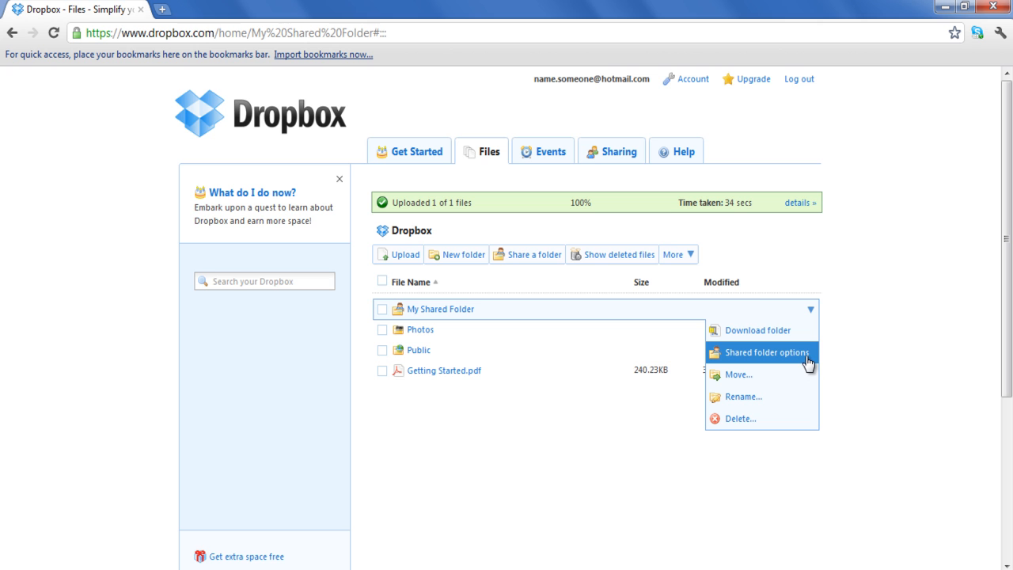
pyautogui.click(766, 352)
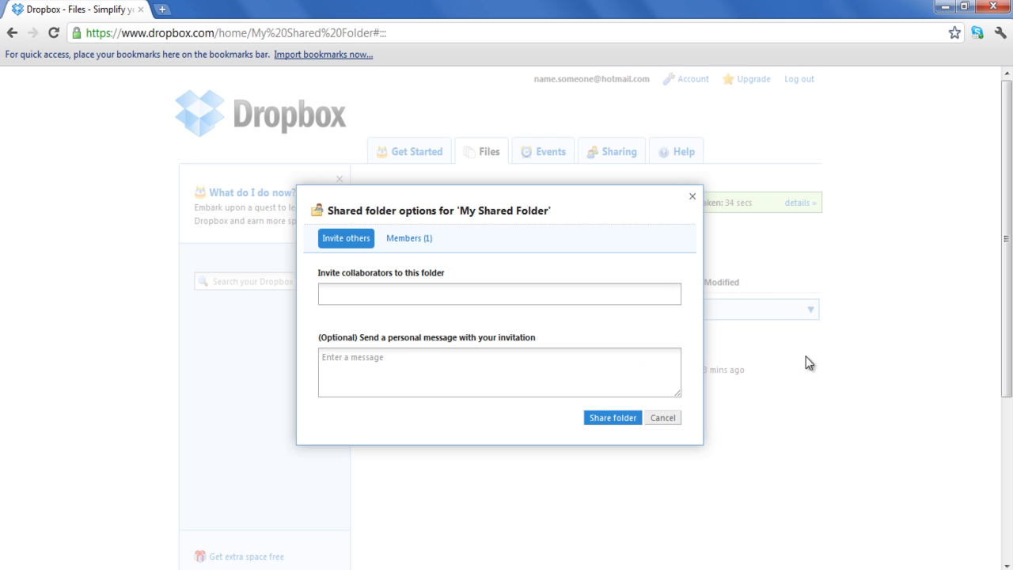
pyautogui.moveTo(360, 255)
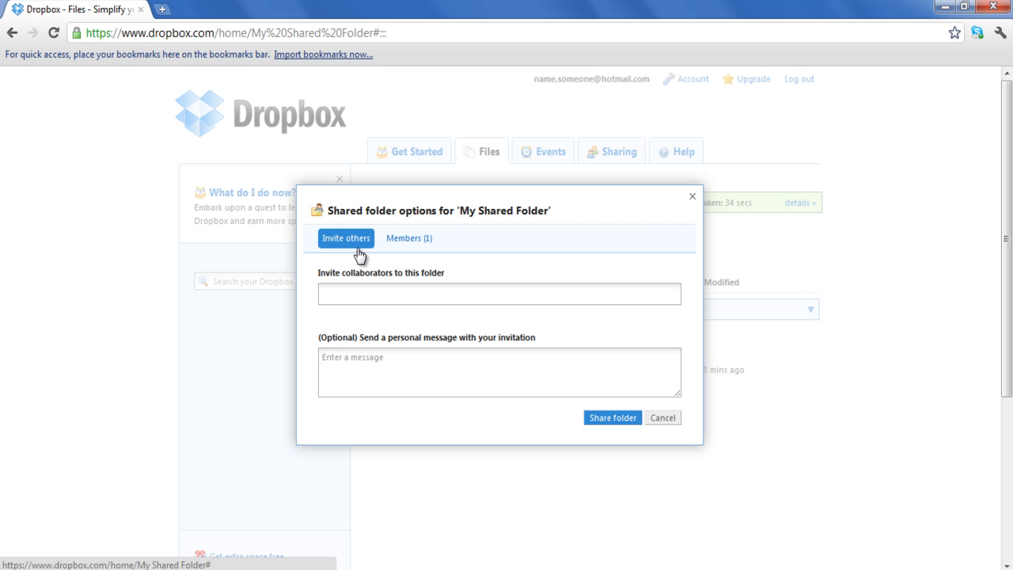